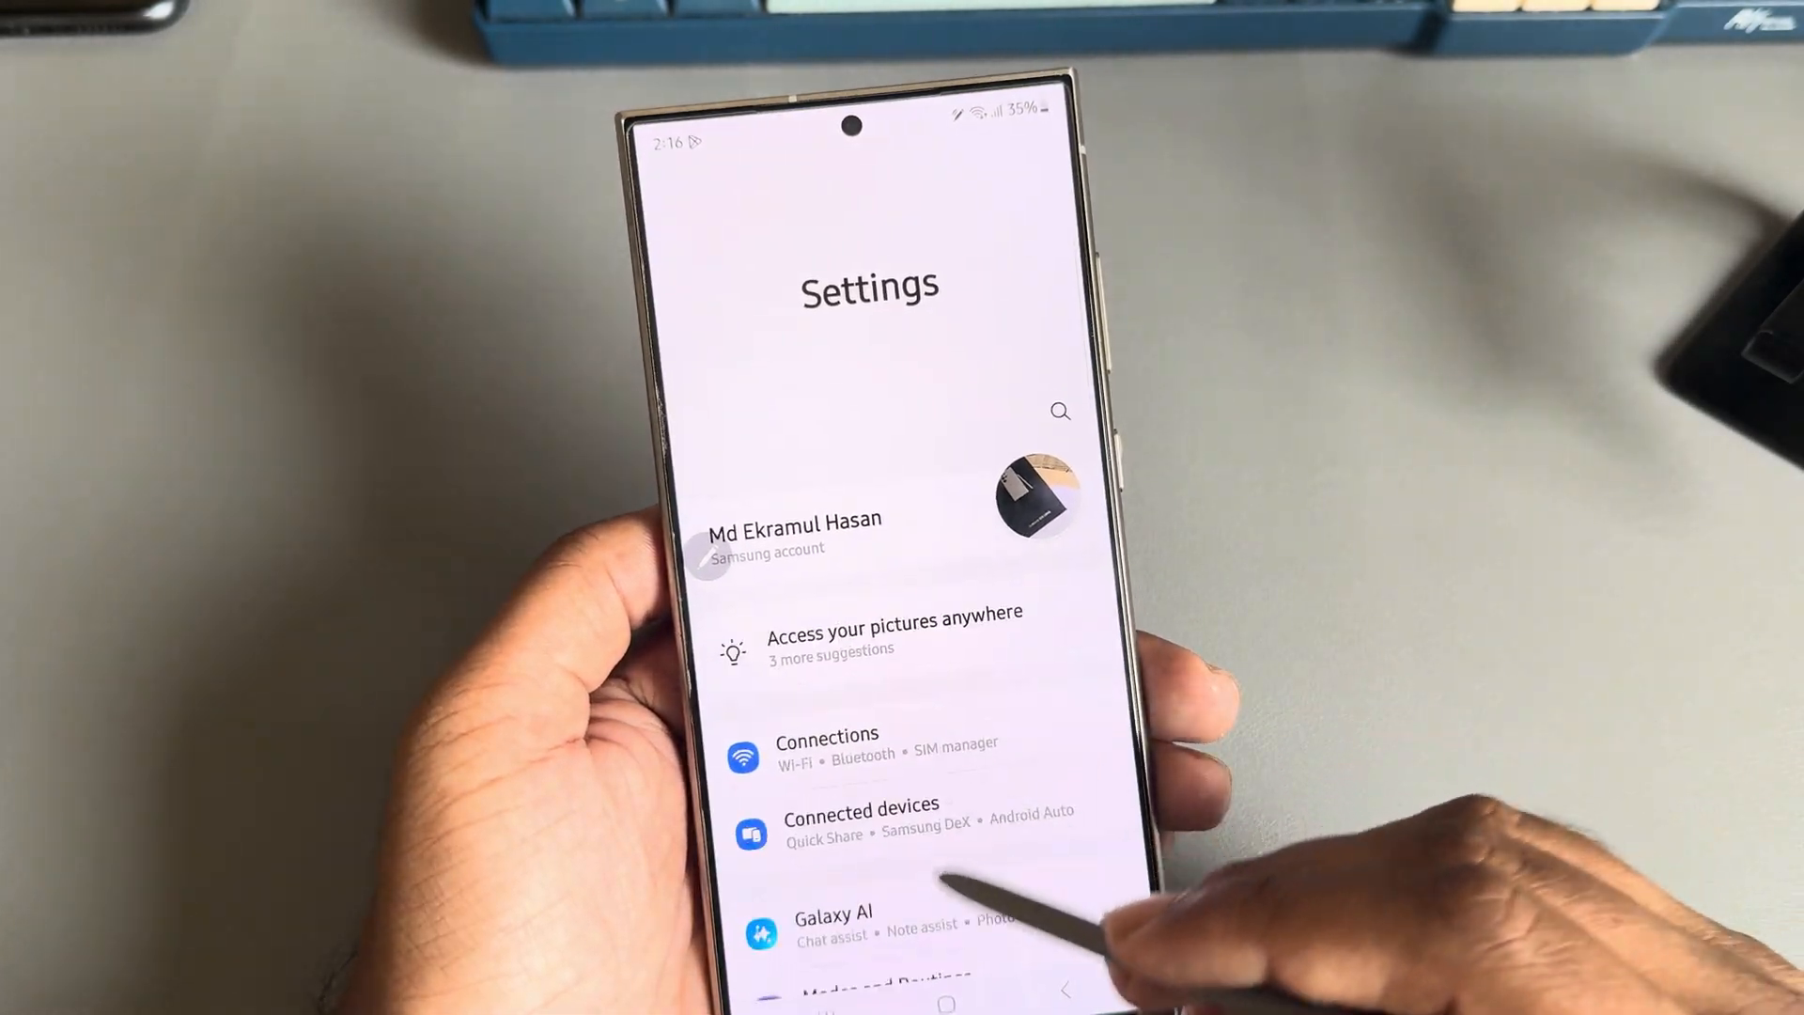
Step: Scroll down Settings and open About phone to unlock Developer options
scroll("down", 3)
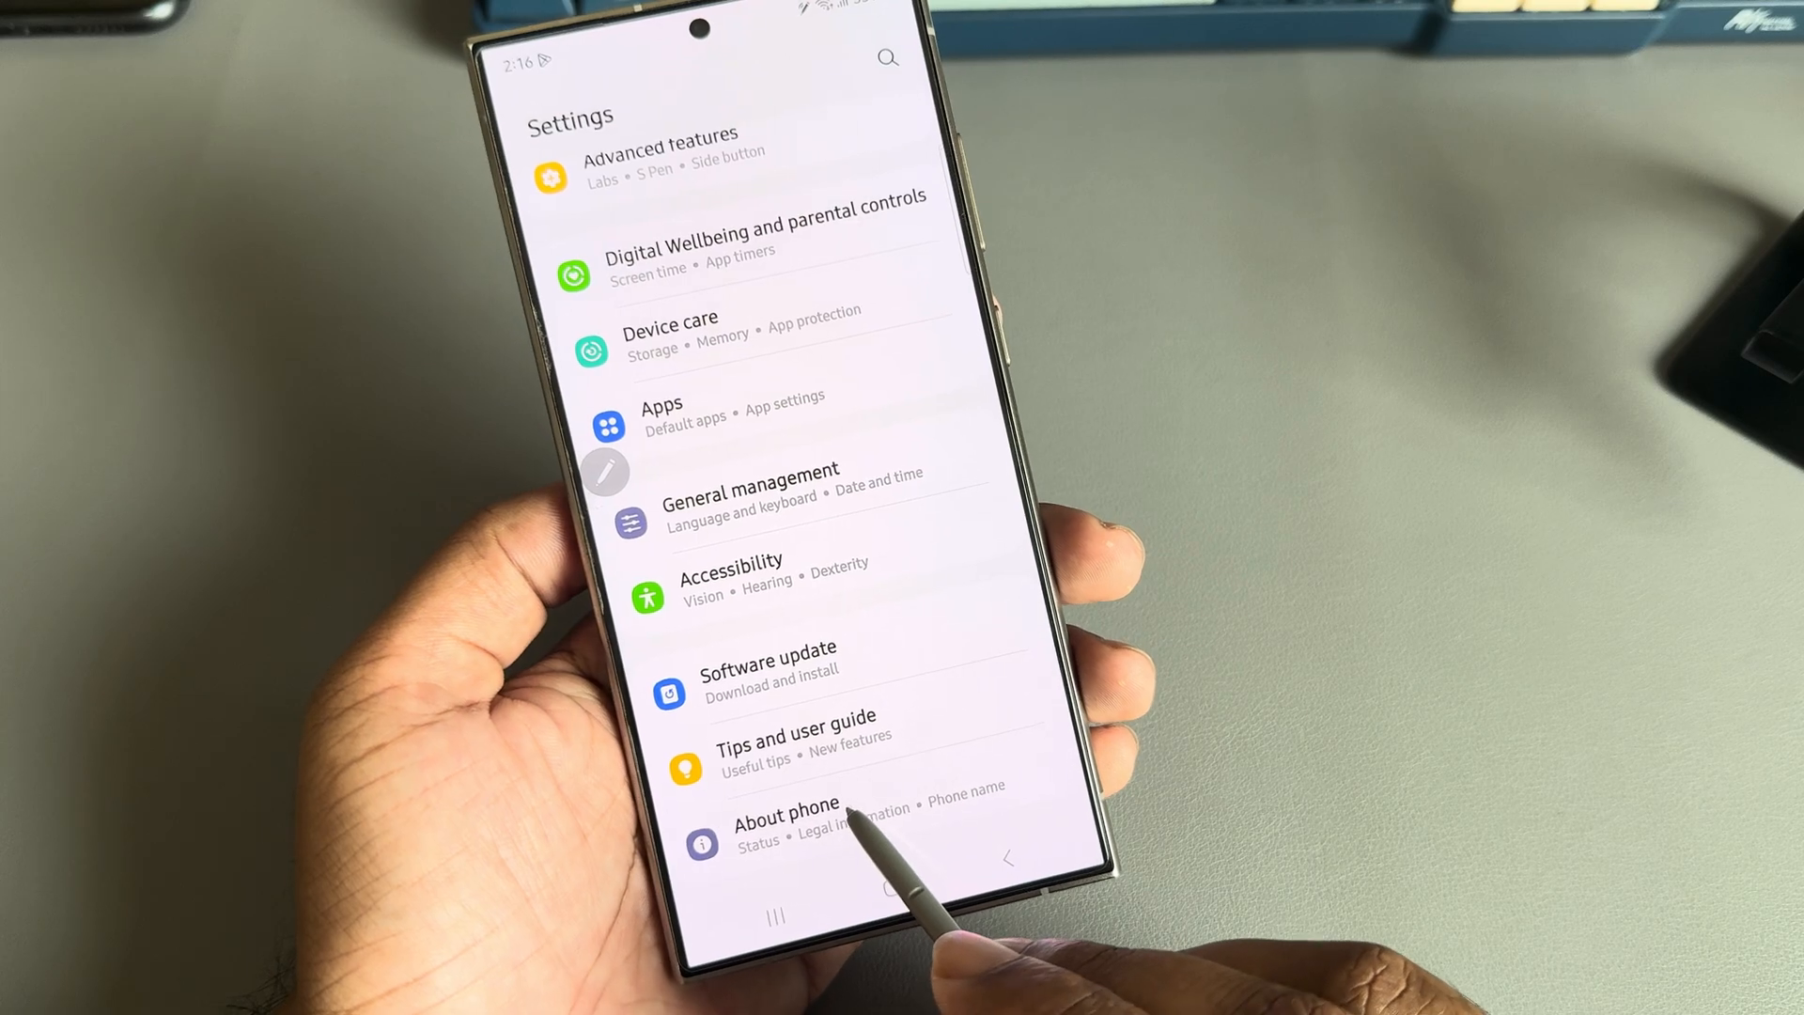
left_click(783, 803)
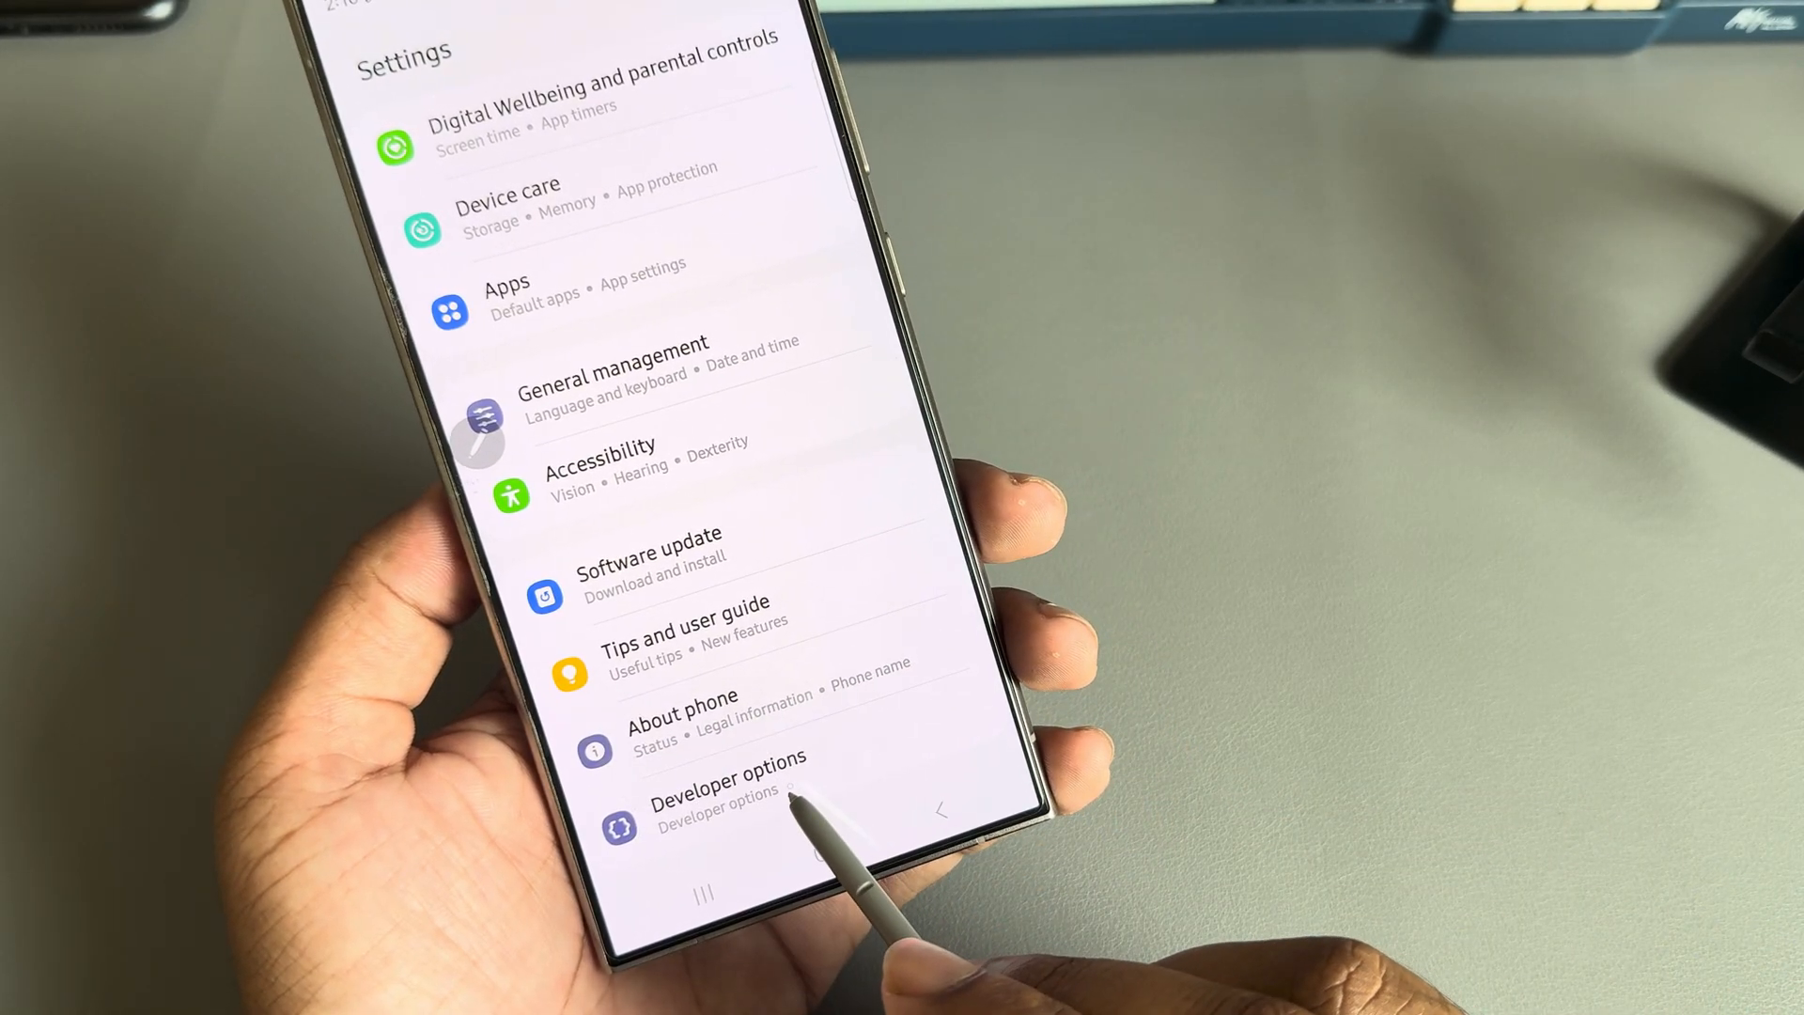
Step: Open Developer options, search the settings and jump to the GPUWatch result
left_click(722, 784)
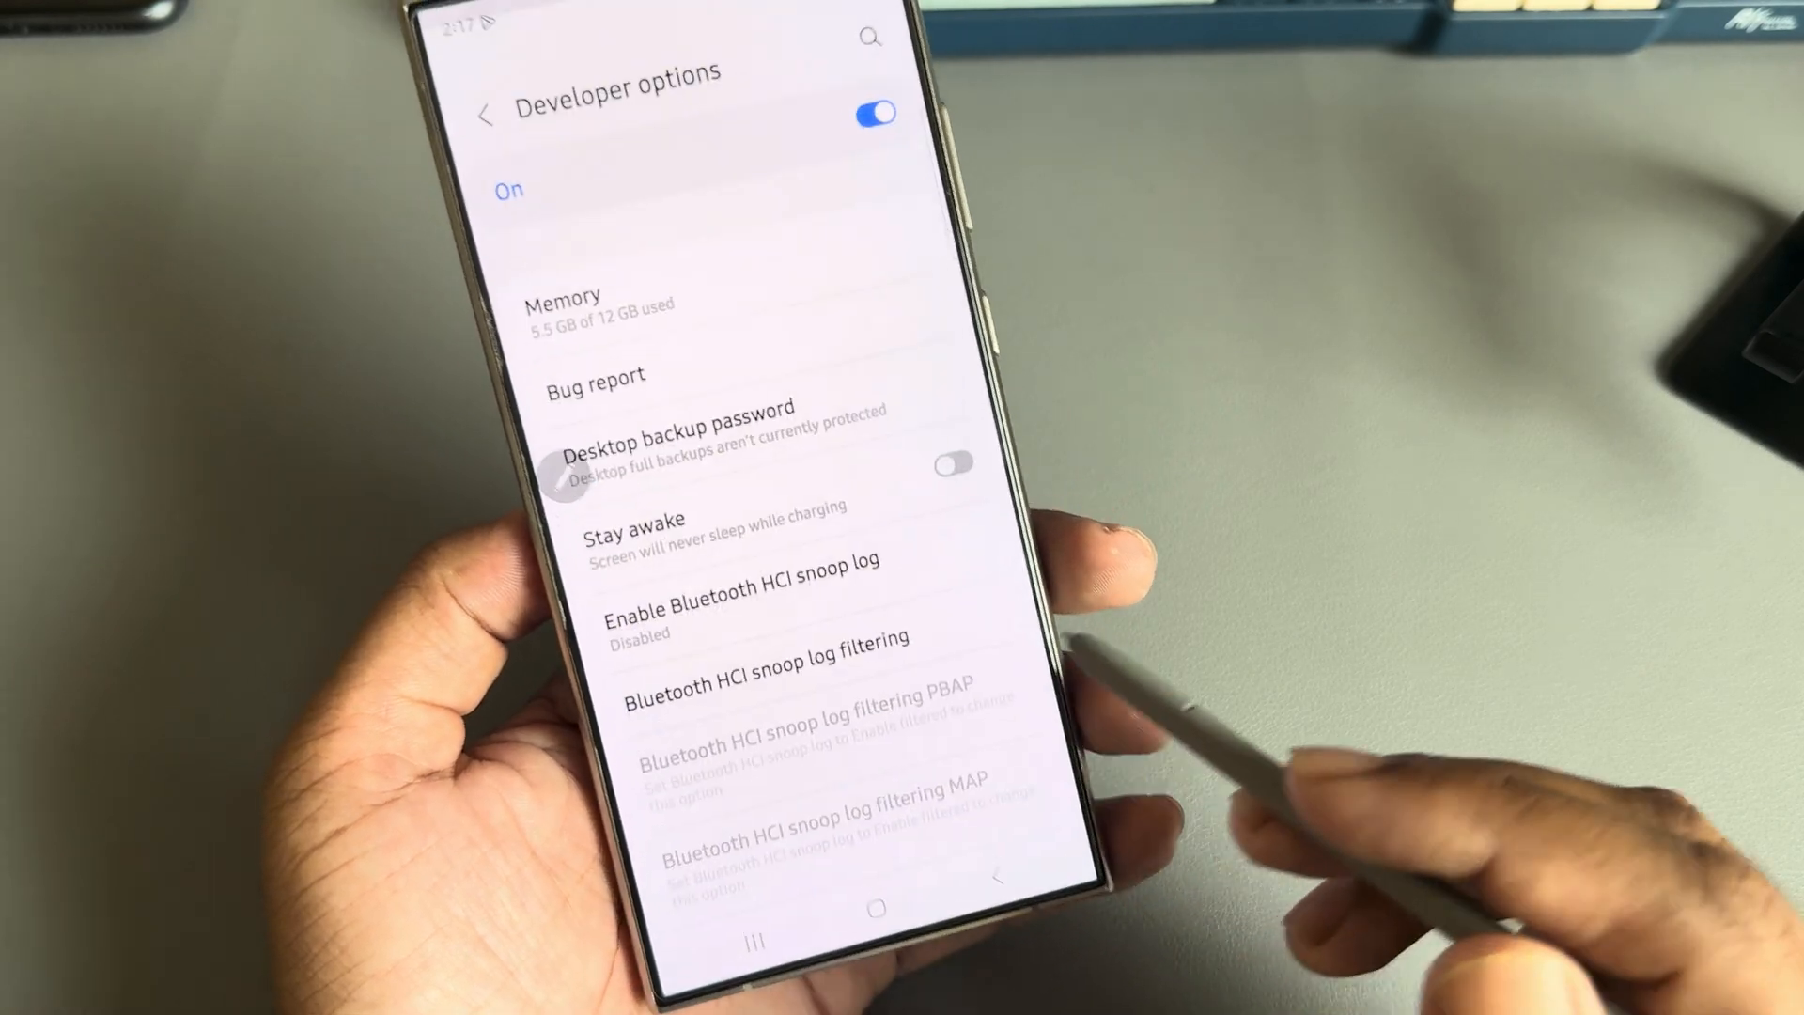
scroll("down", 3)
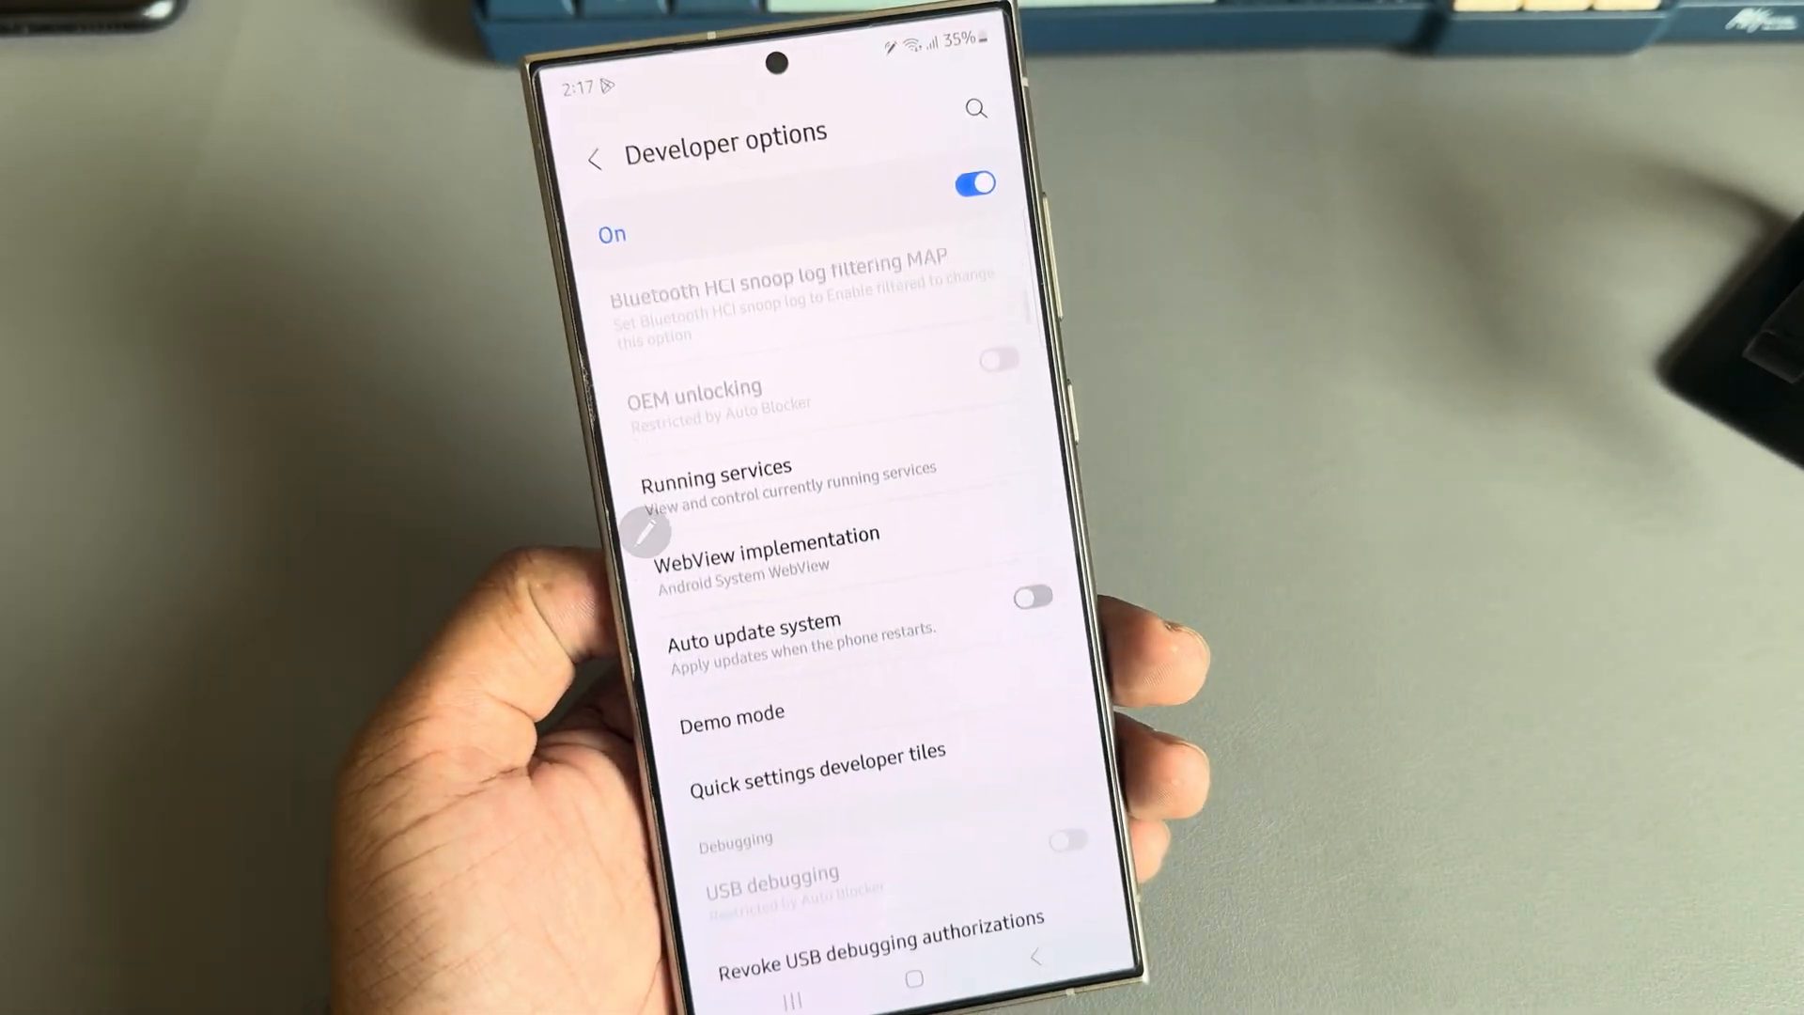
scroll("down", 3)
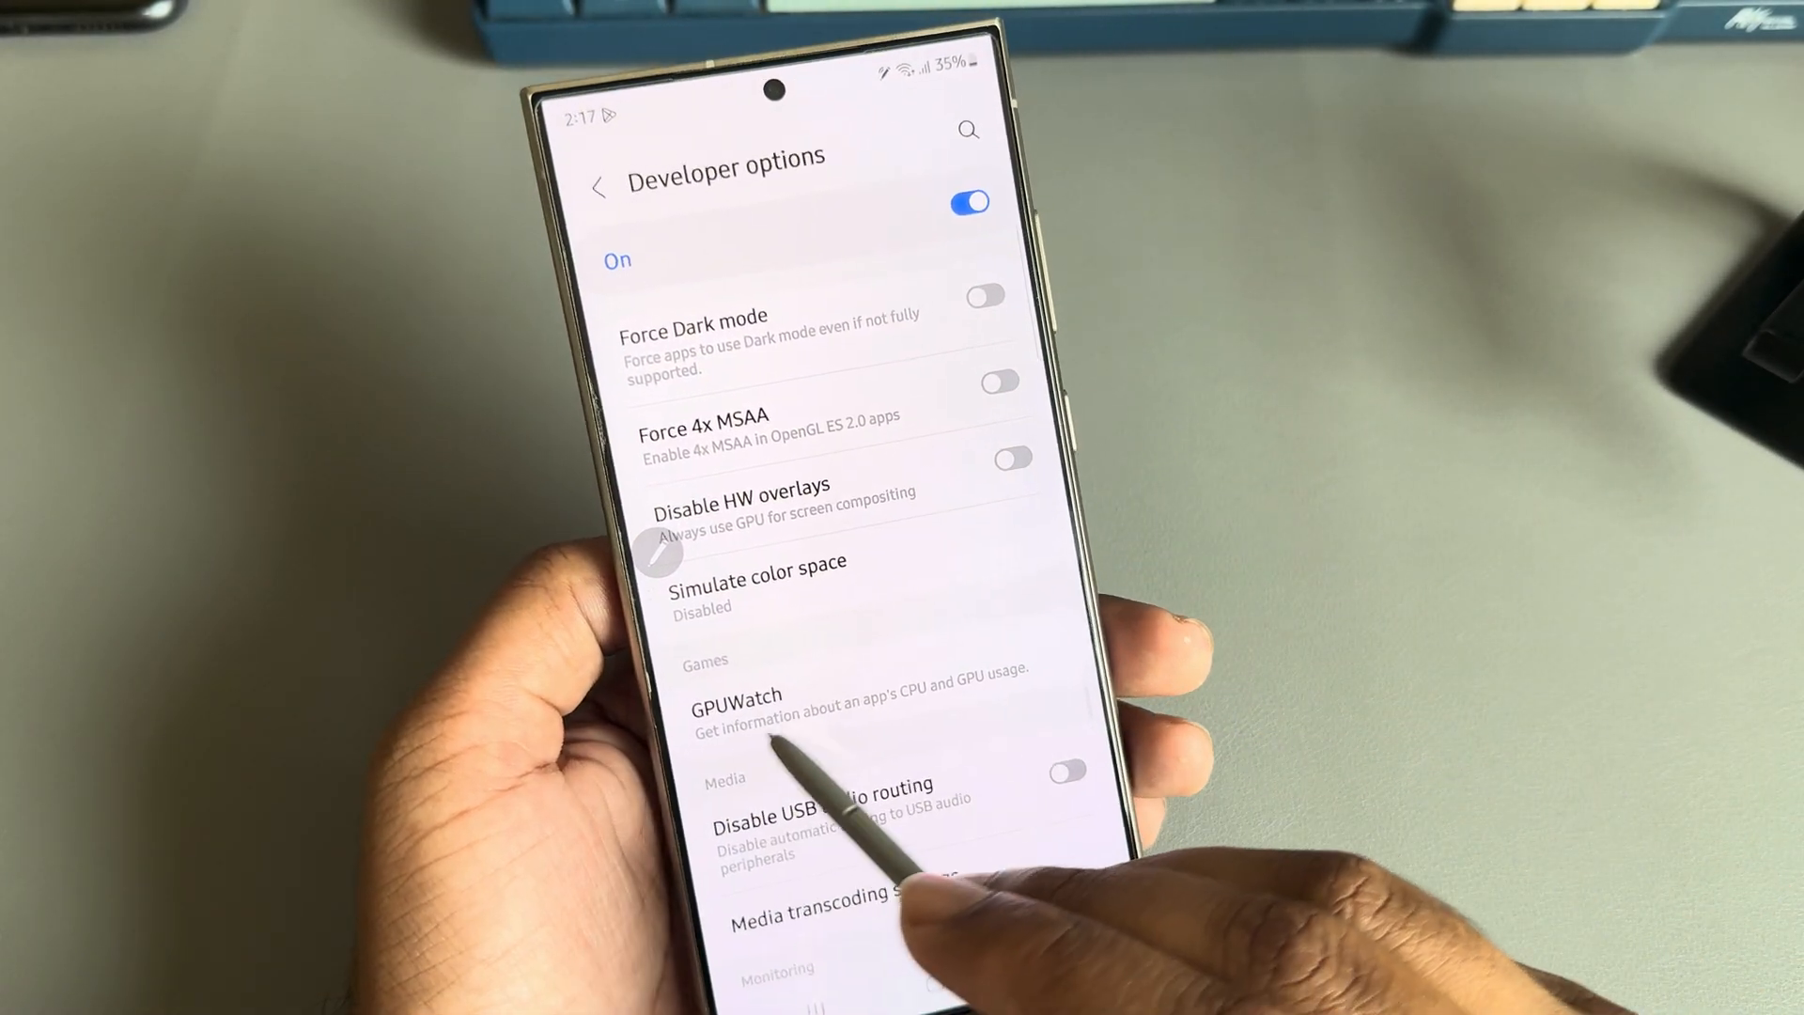
left_click(969, 128)
type("gpu")
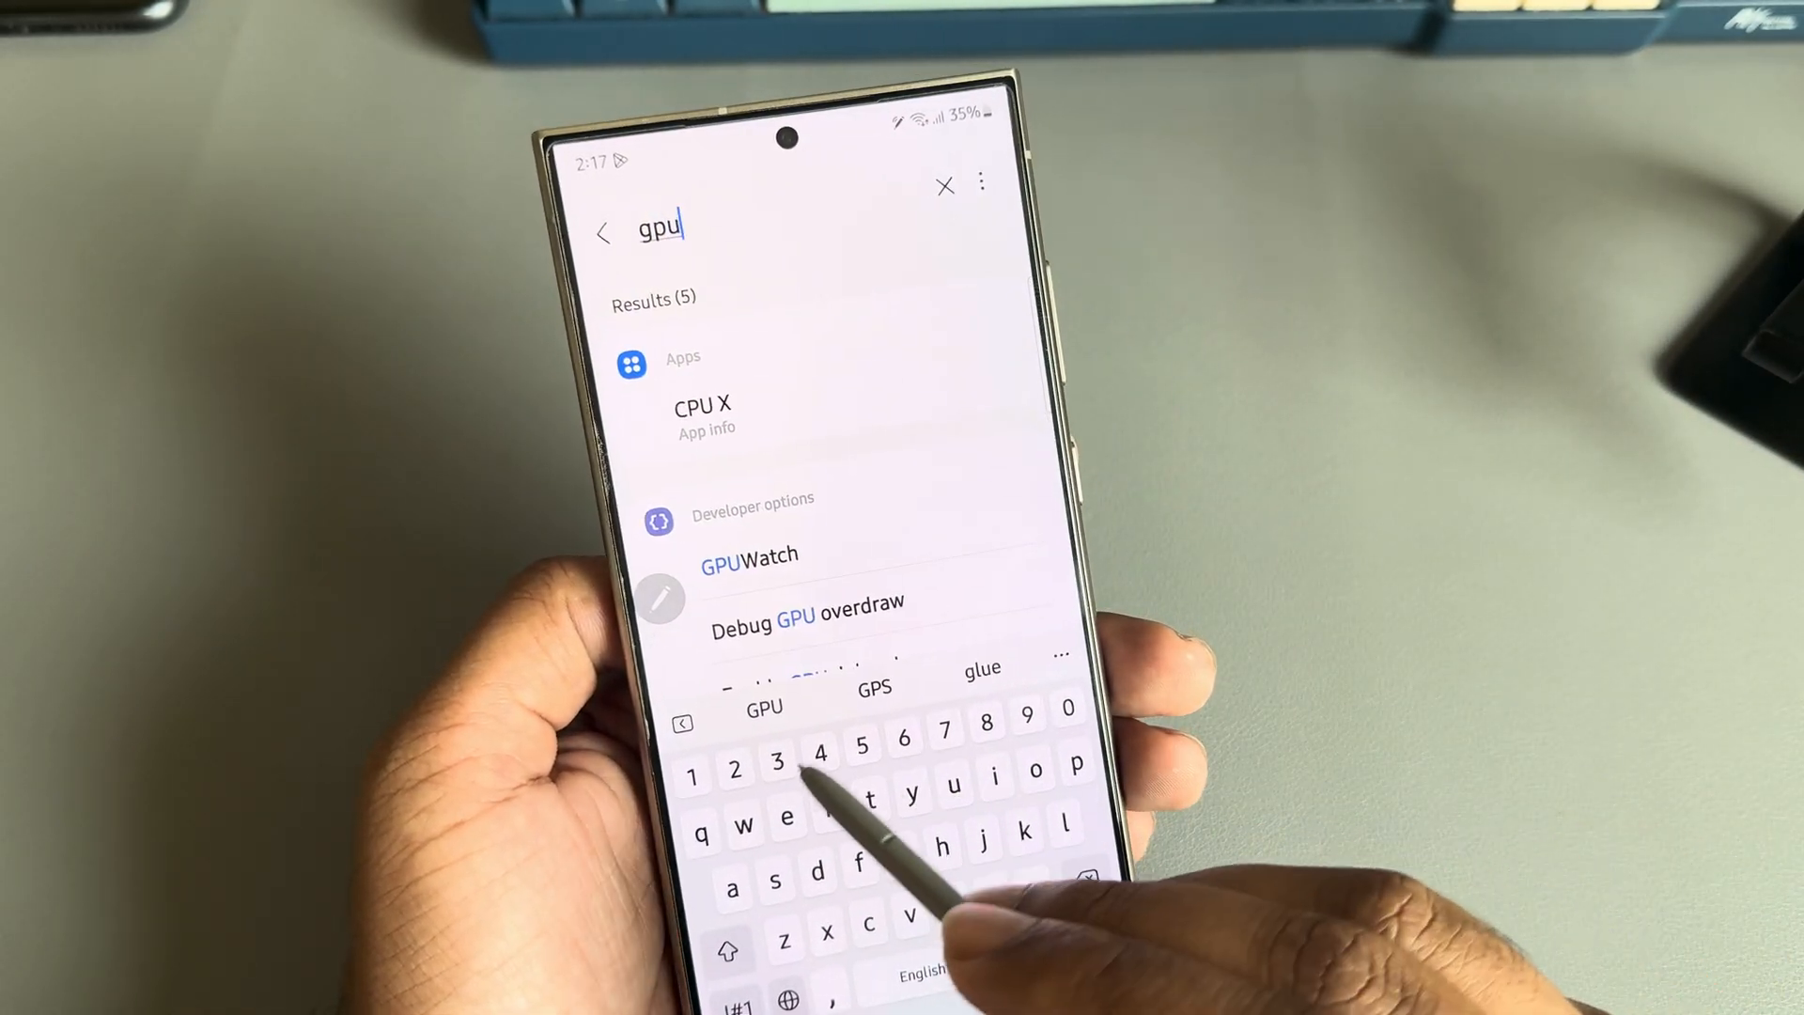
left_click(752, 509)
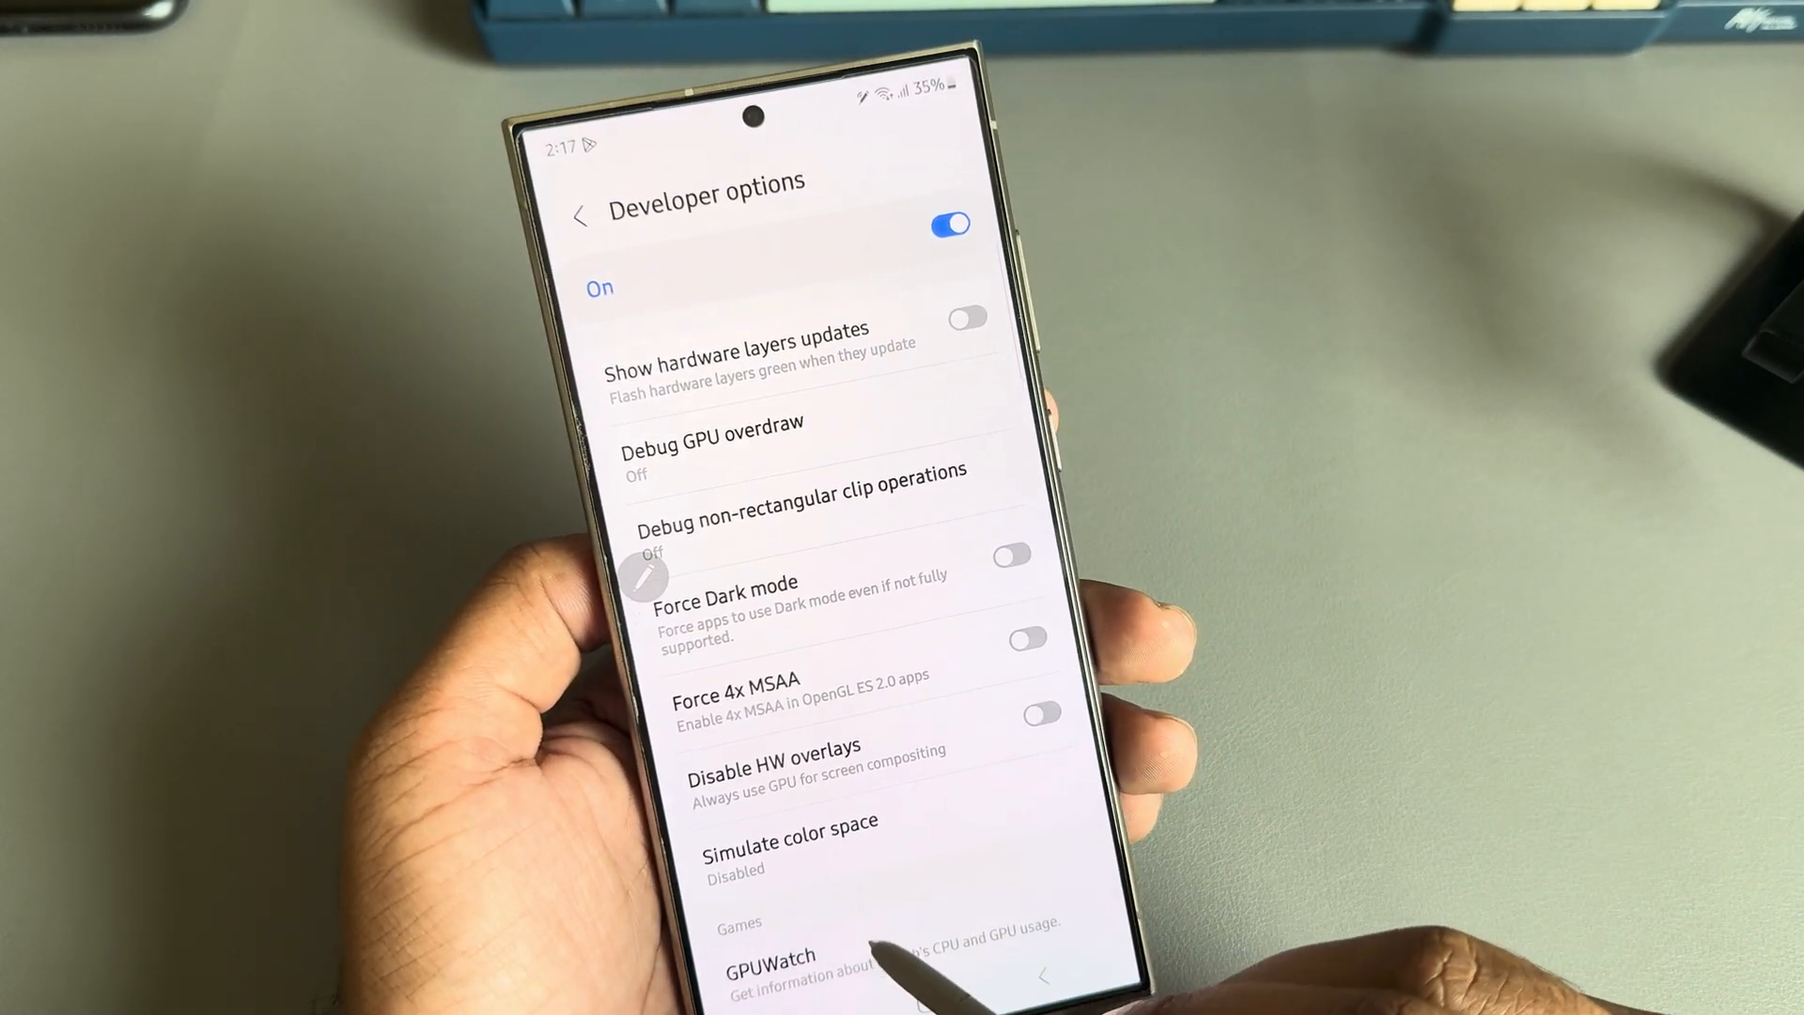
Step: Open GPUWatch settings and set the FPS widget size to medium
left_click(777, 974)
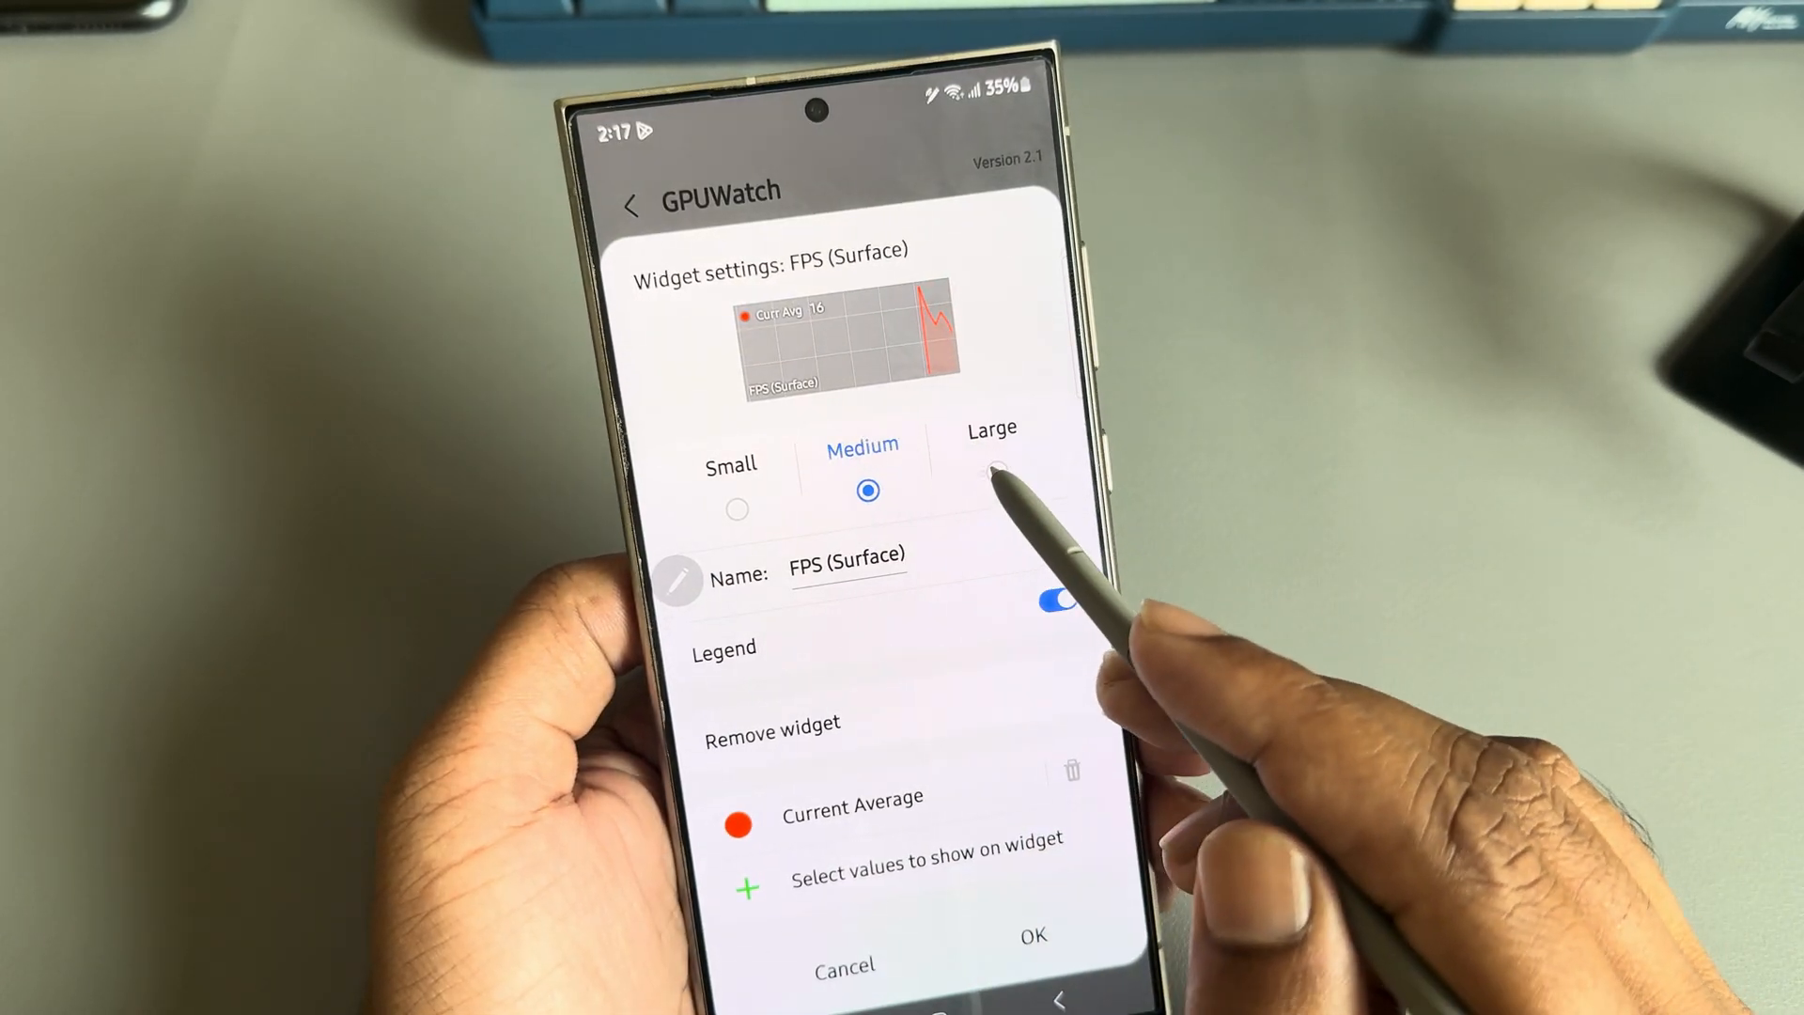
left_click(999, 495)
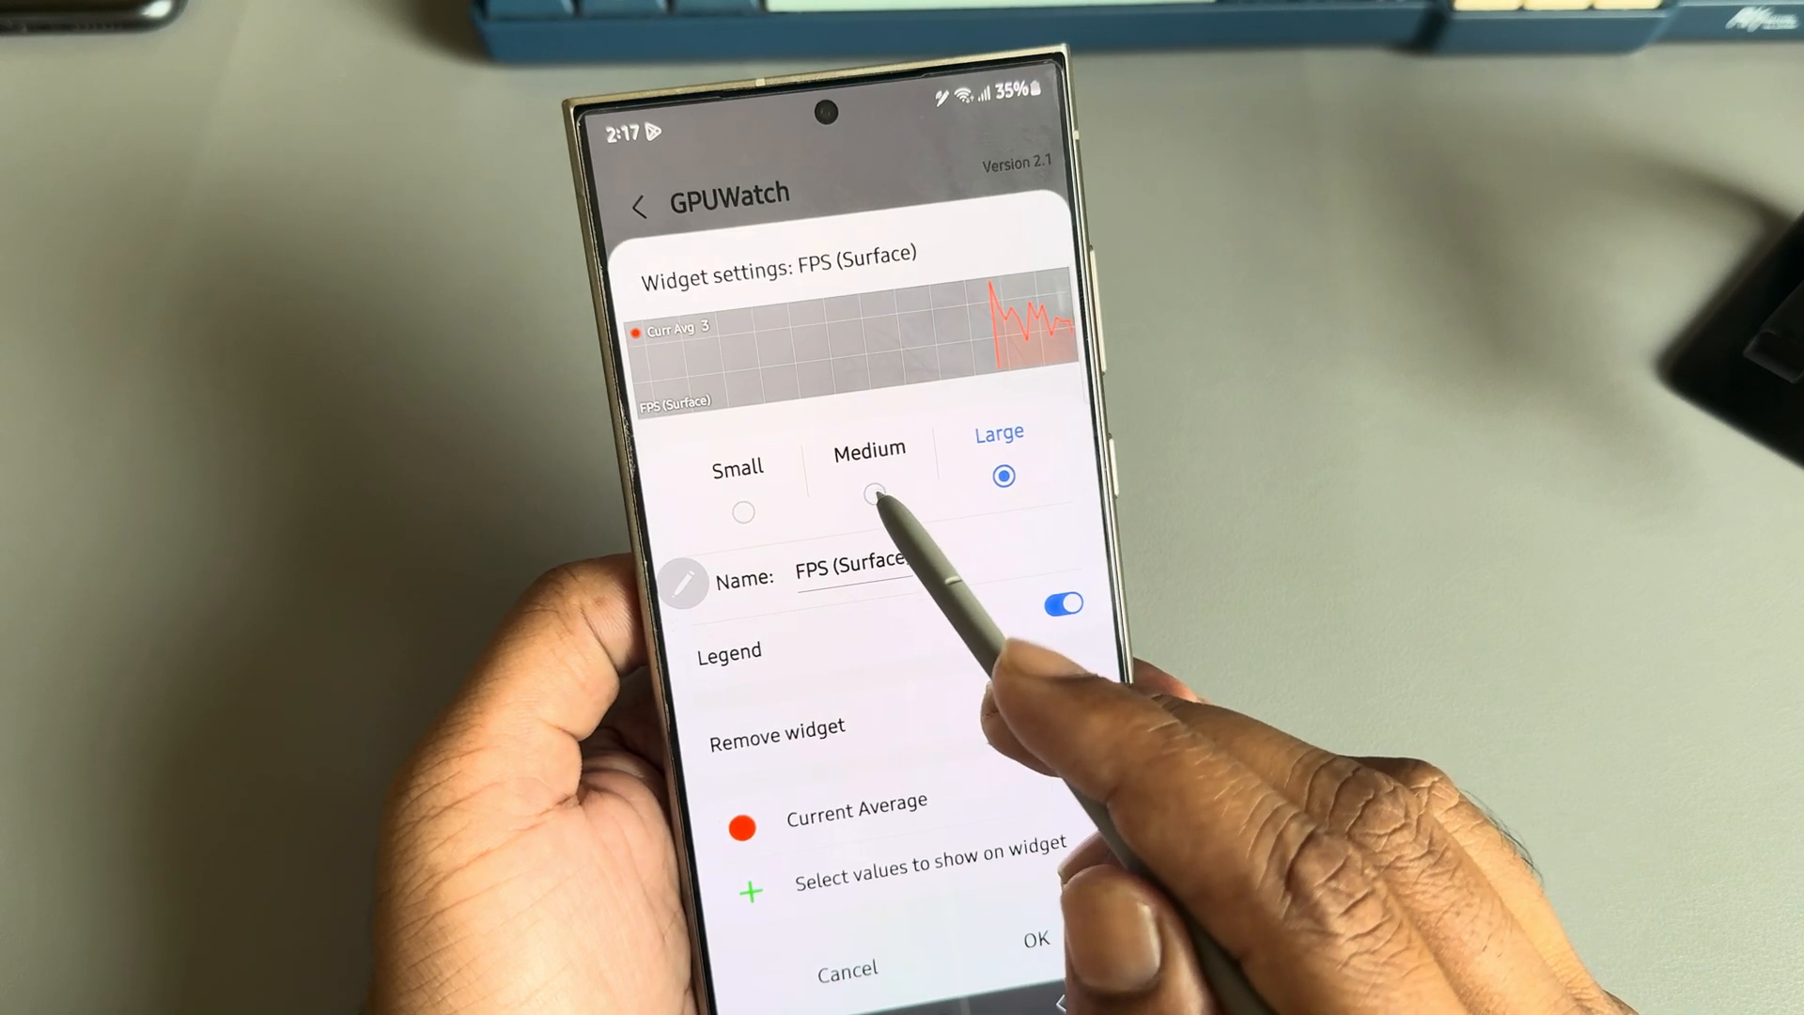
left_click(874, 510)
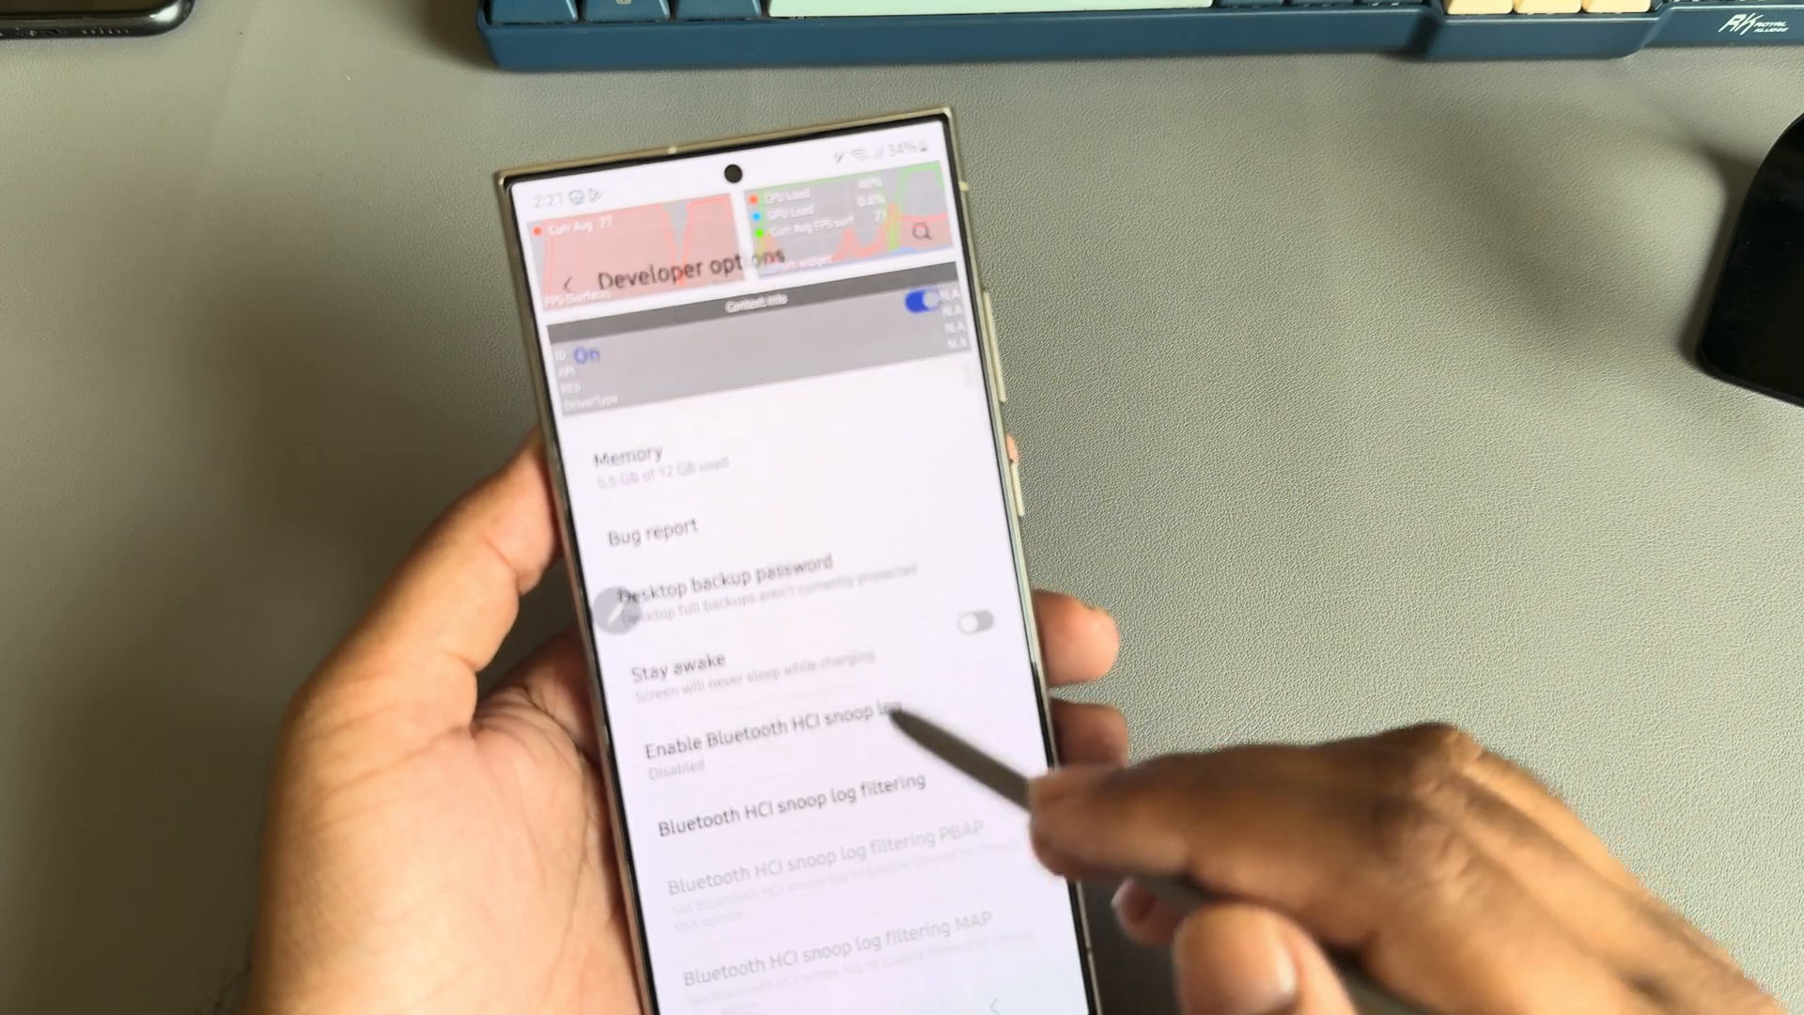
Step: Turn the GPUWatch overlay off and scroll Developer options toward Show refresh rate
scroll("down", 3)
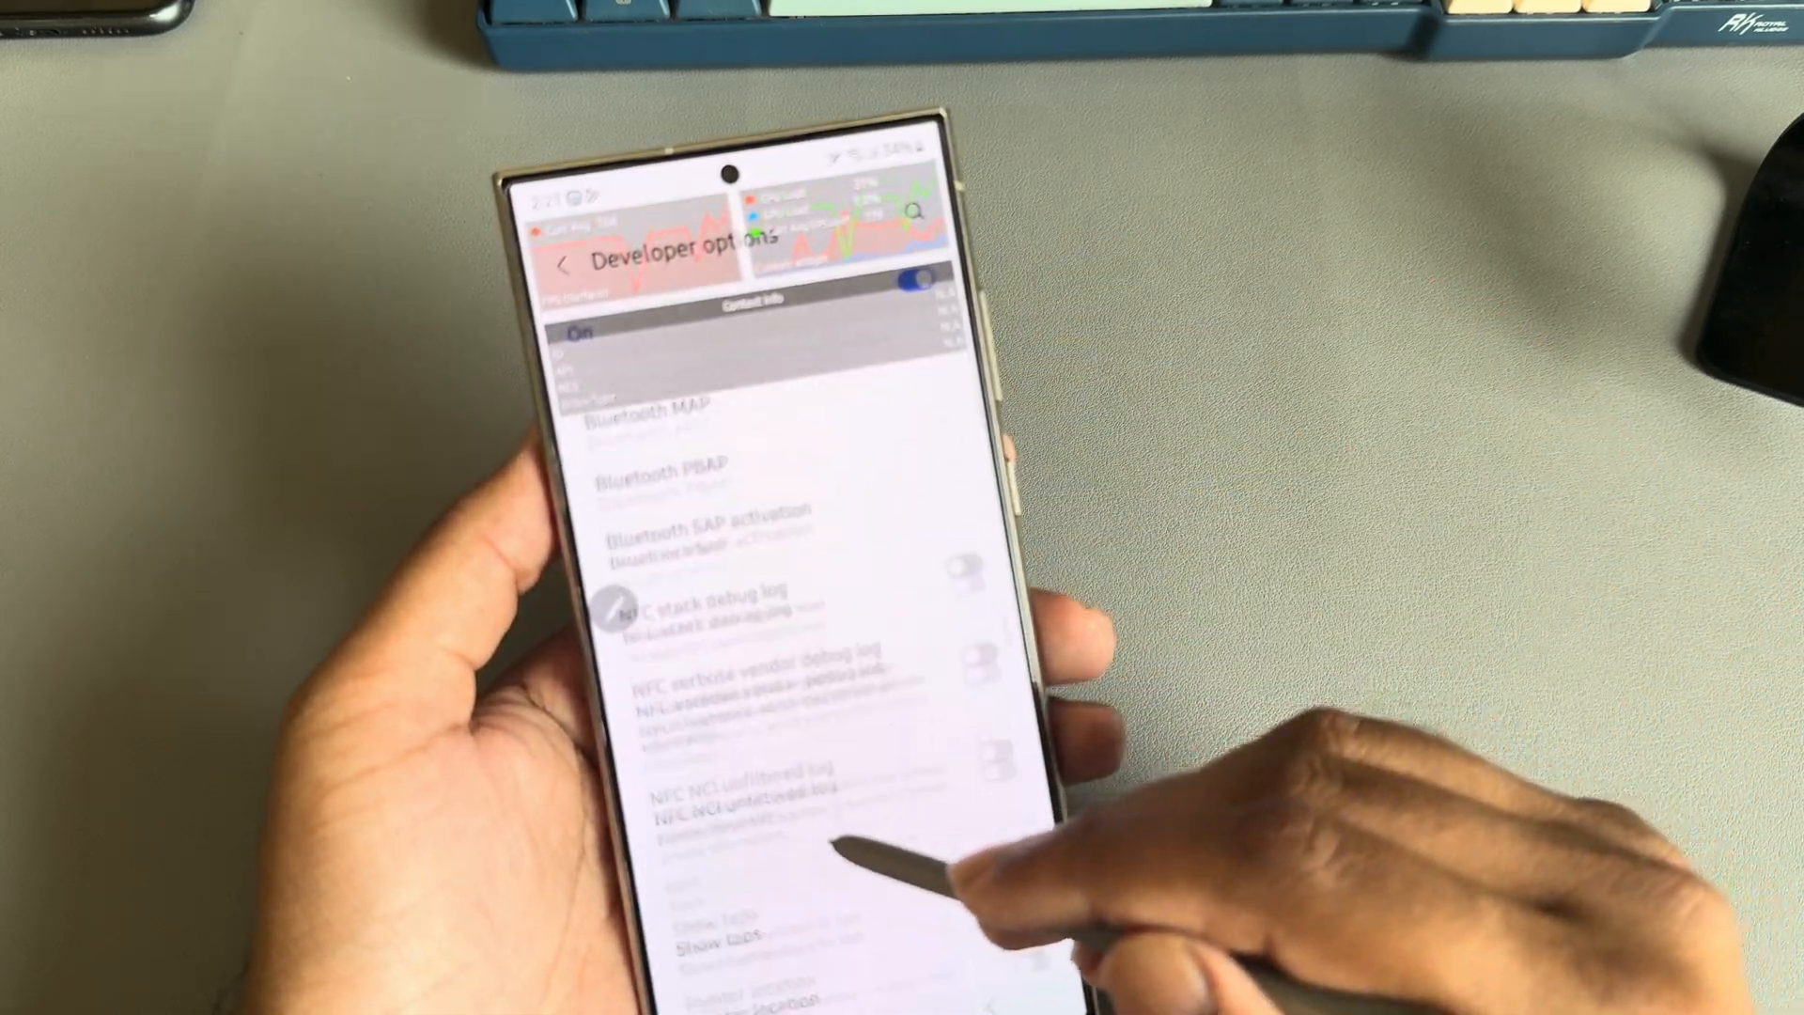
scroll("down", 3)
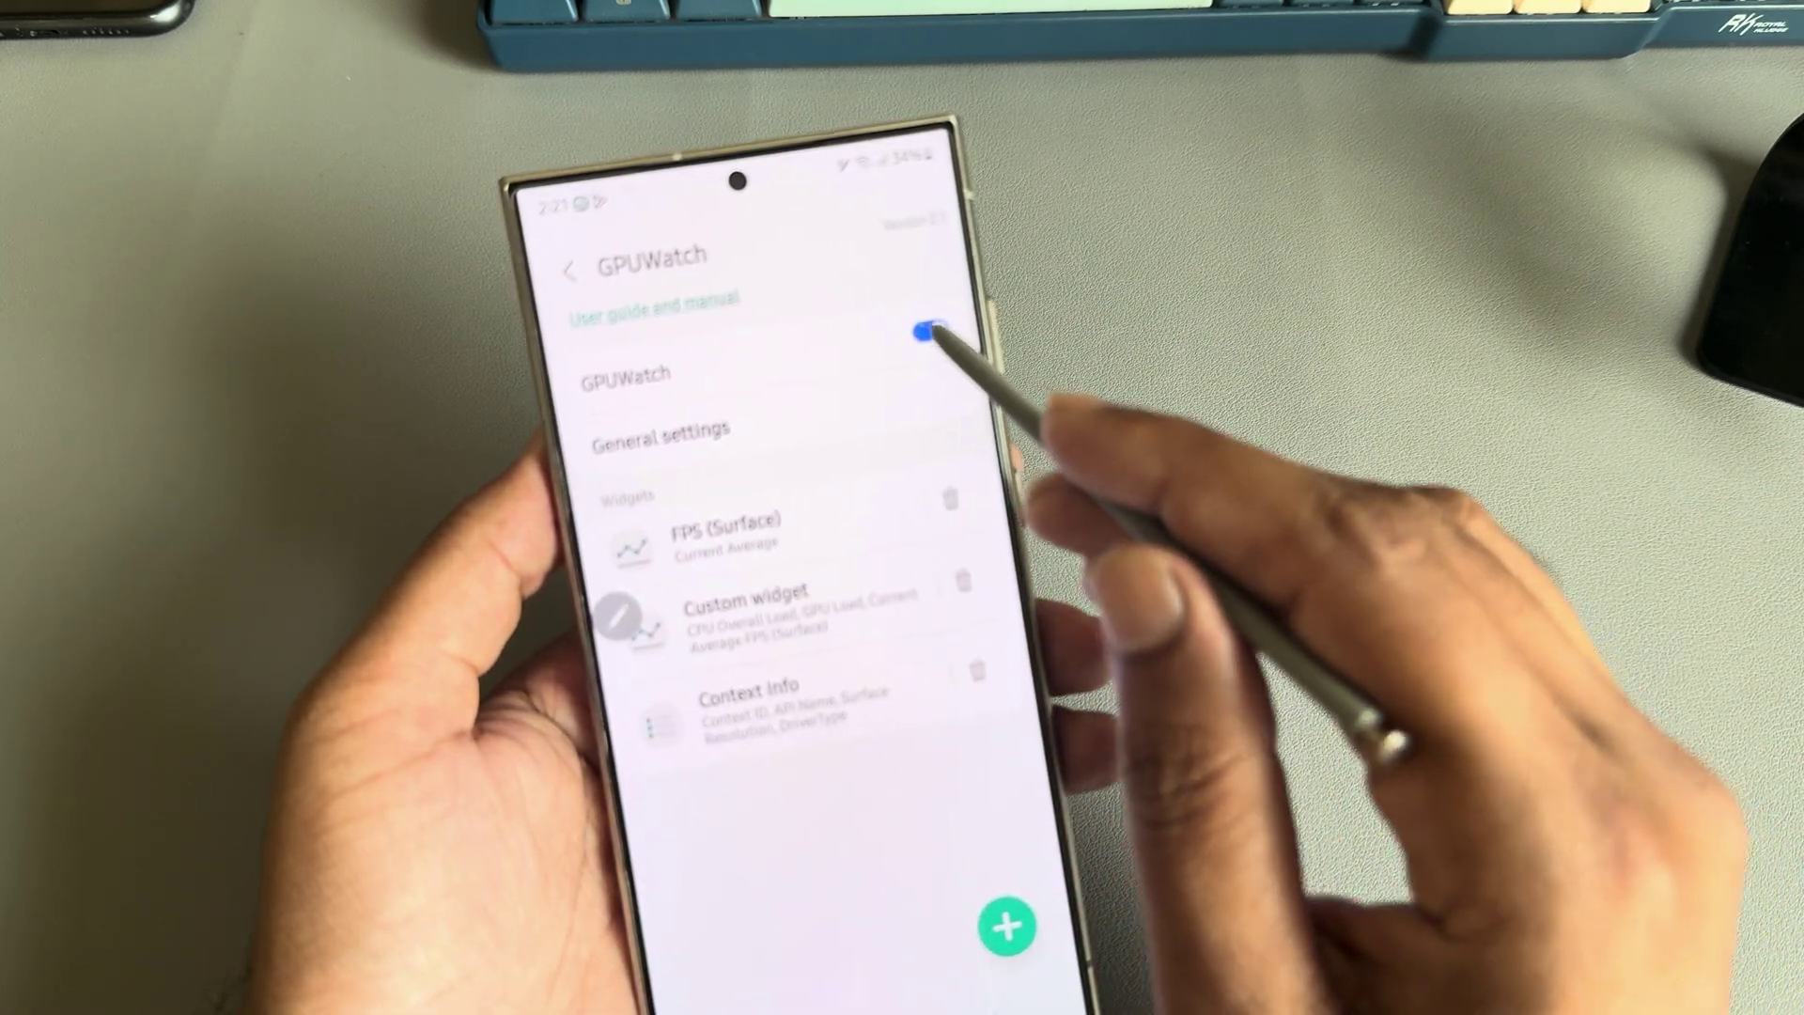
left_click(572, 269)
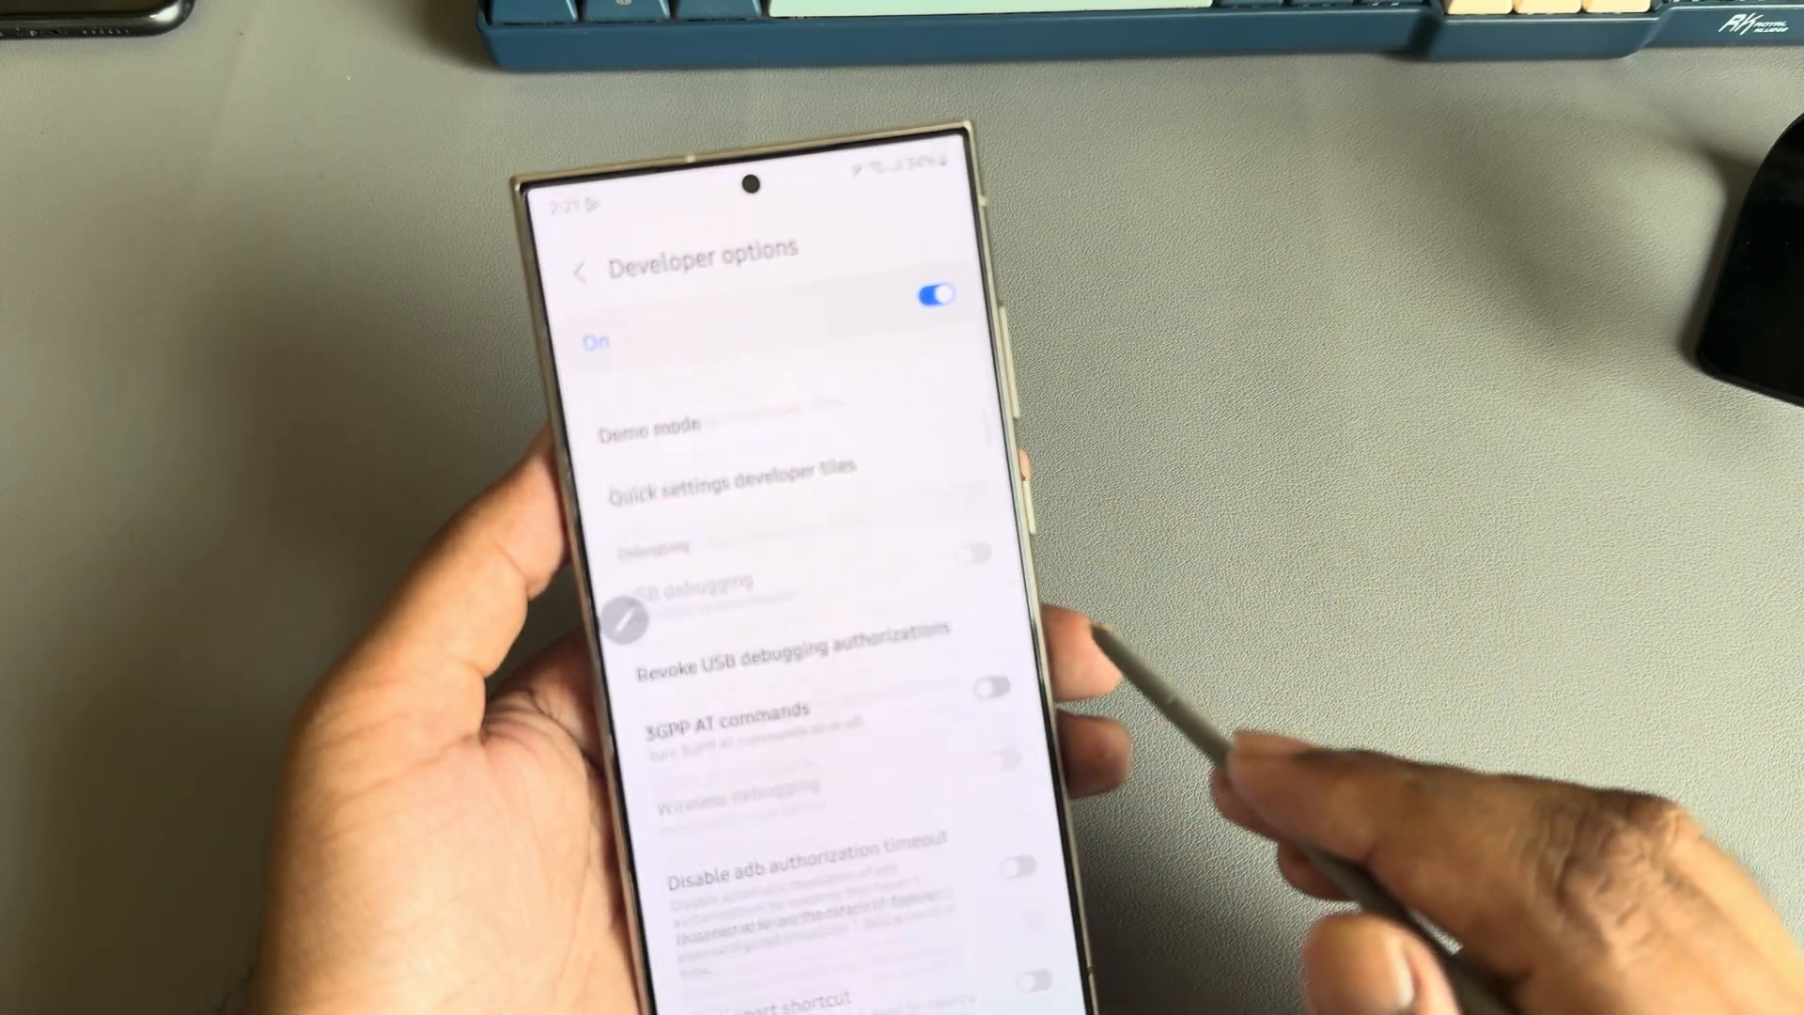
scroll("down", 3)
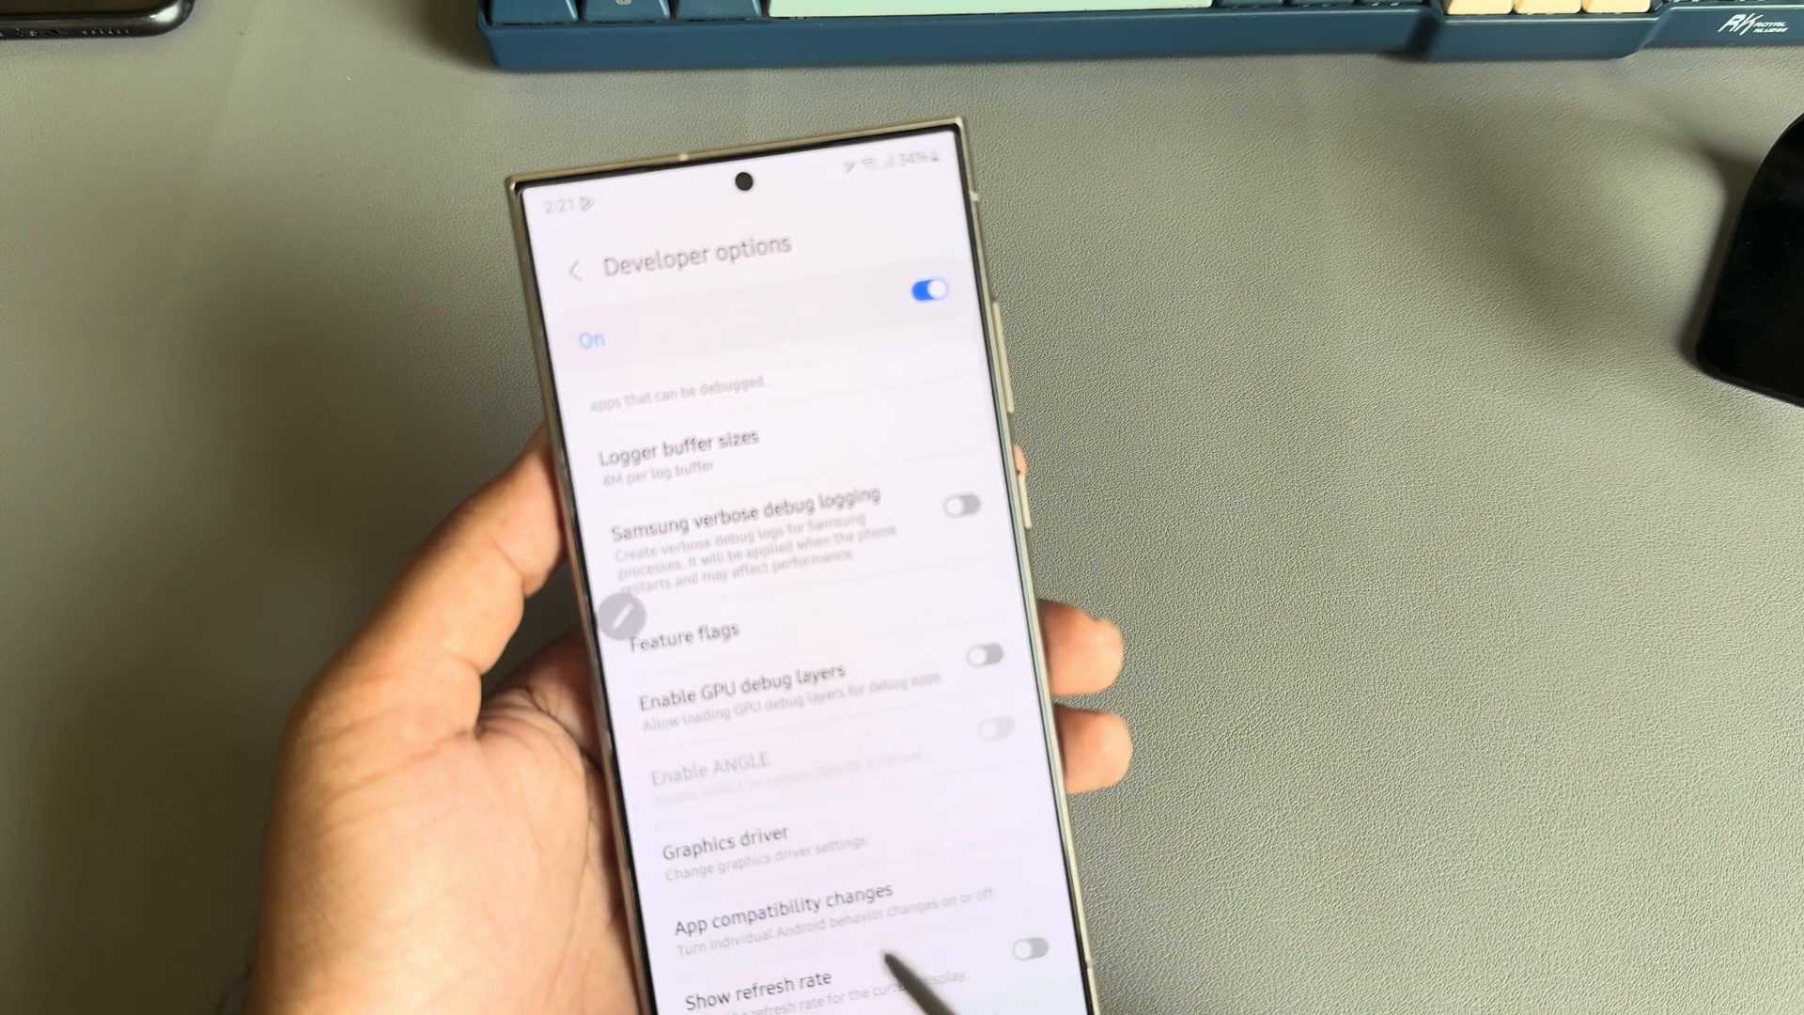